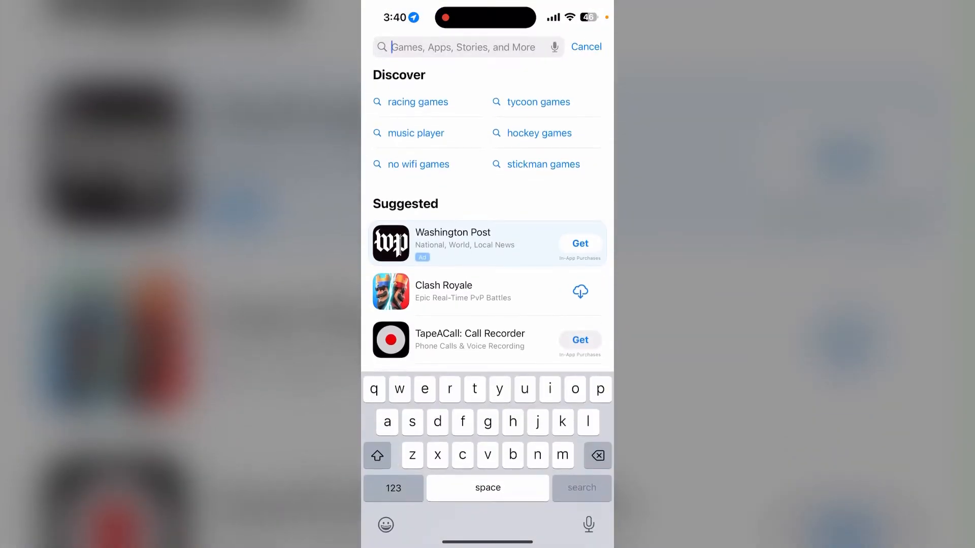
Search the App Store for 'td bank' to list TD Bank (US) and related apps.
type("td bank")
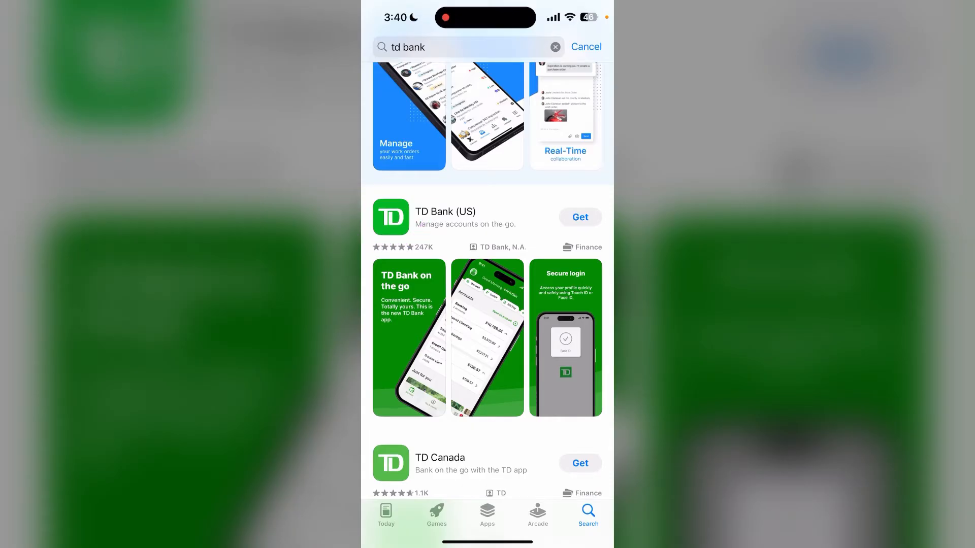
Choose the TD Bank (US) result and request Get to start Face ID confirmation.
left_click(446, 216)
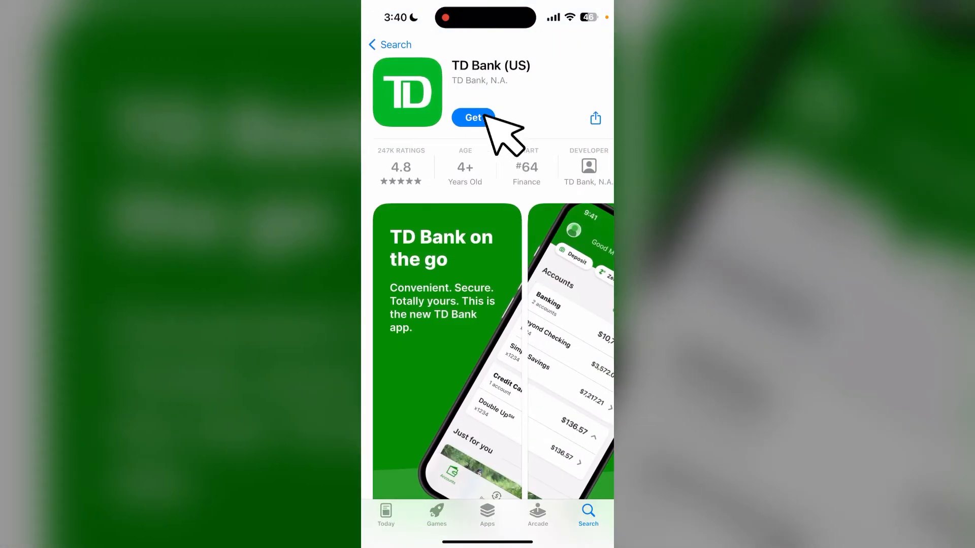
left_click(472, 117)
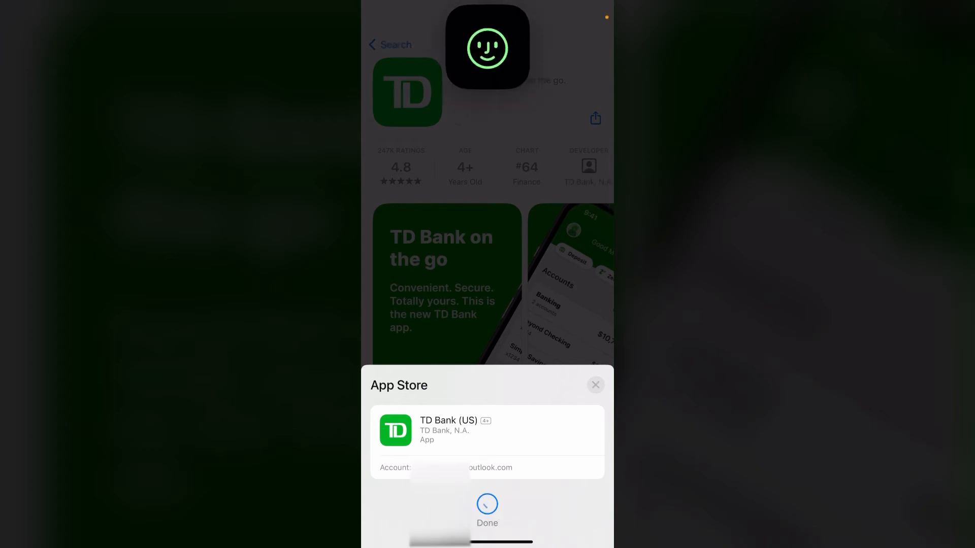
Confirm the download, let TD Bank (US) install, and launch it to its login screen.
left_click(487, 509)
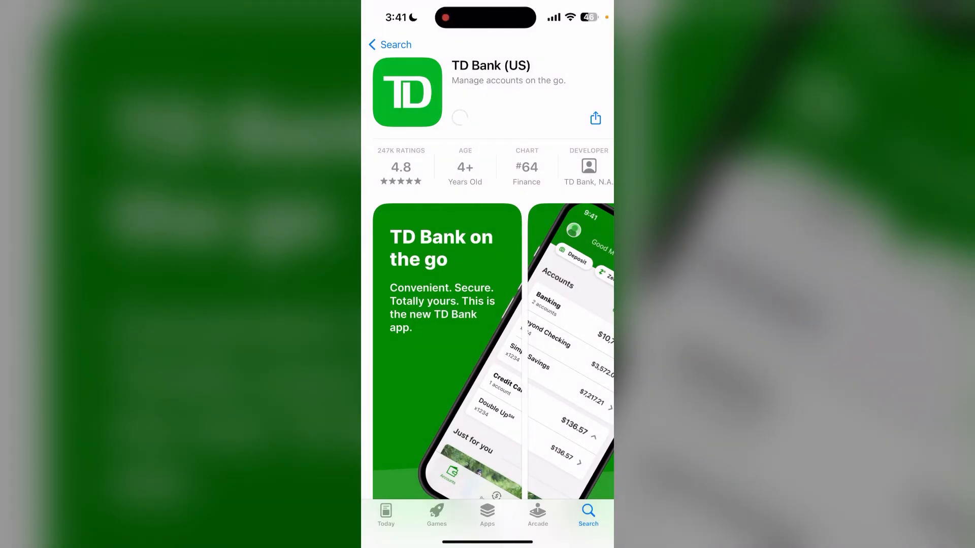
left_click(459, 118)
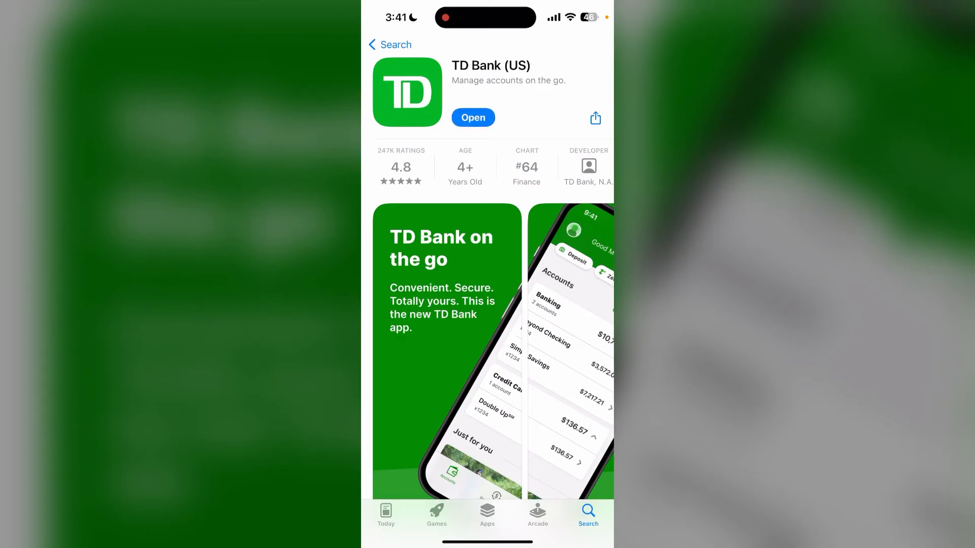
left_click(472, 117)
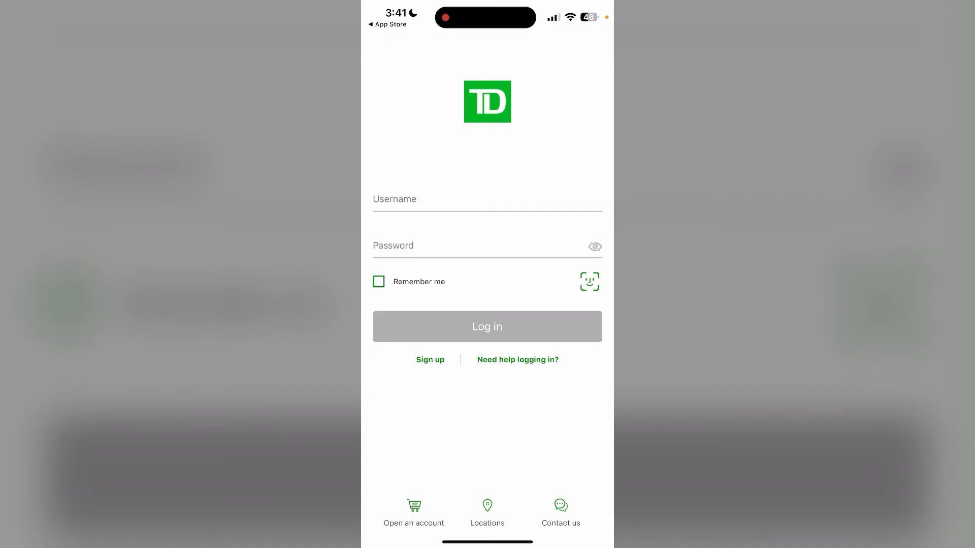